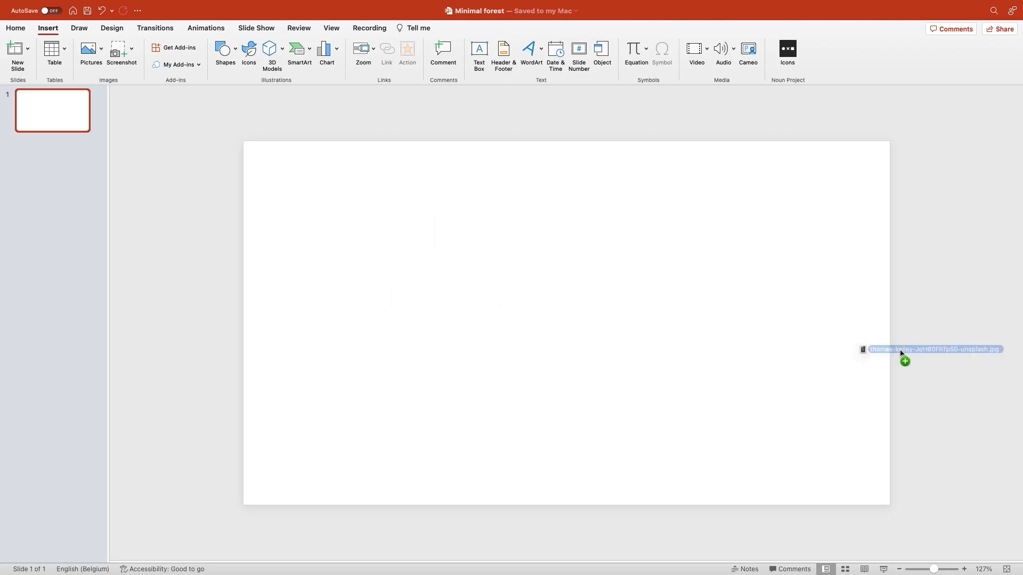
# Drop the forest cliff photo on slide 1 and a different forest photo on slide 2.
pyautogui.moveTo(933, 349); pyautogui.dragTo(566, 322)
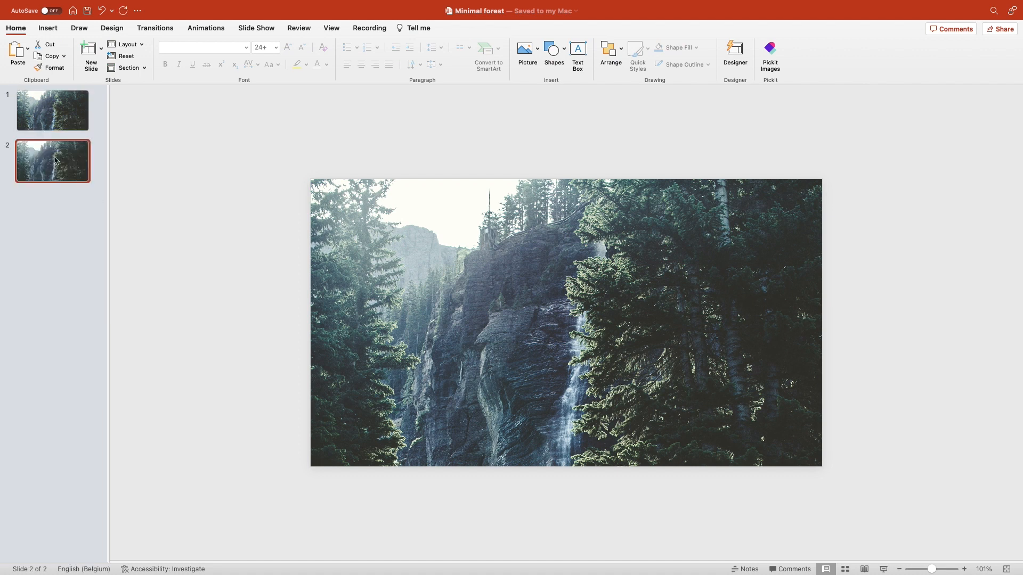
pyautogui.click(566, 323)
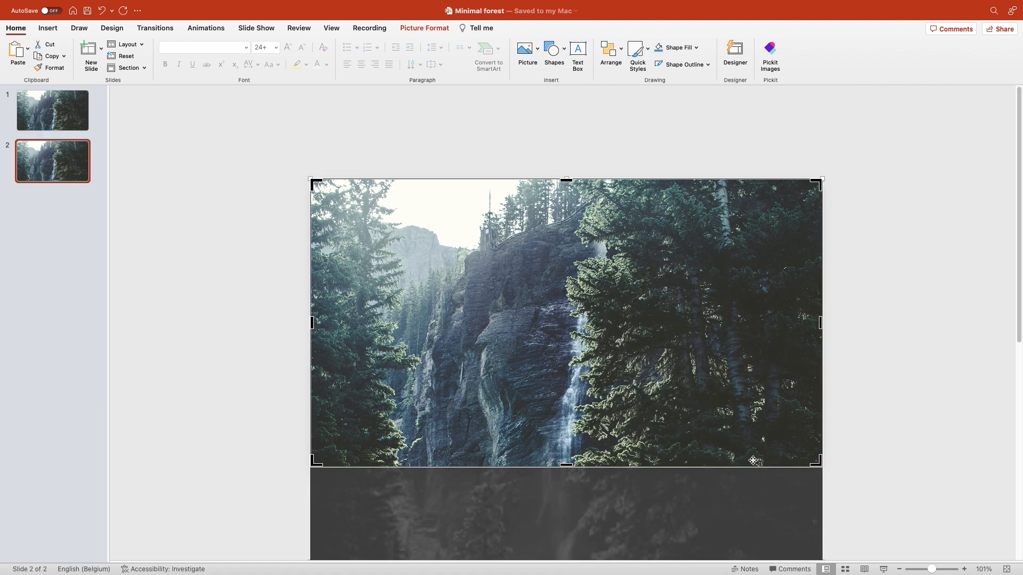
pyautogui.moveTo(754, 460); pyautogui.dragTo(646, 154)
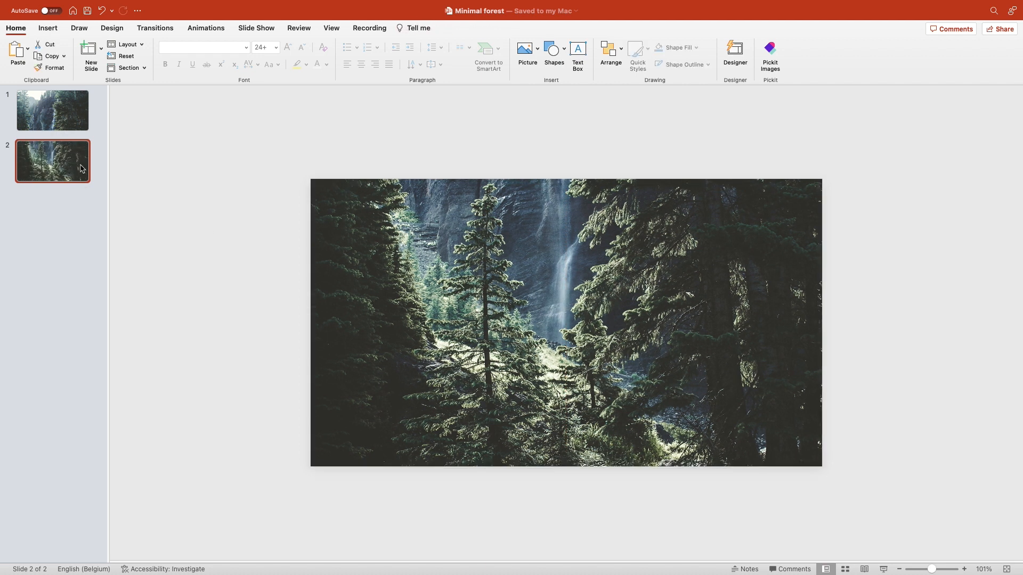
# Apply the Push transition to slide 2, then select slide 1.
pyautogui.click(155, 28)
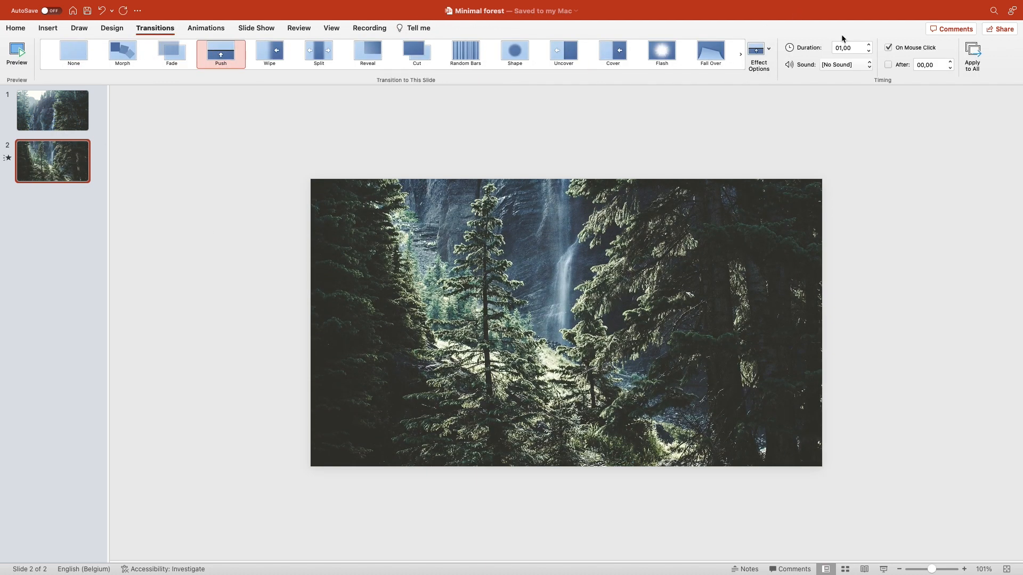
pyautogui.click(53, 111)
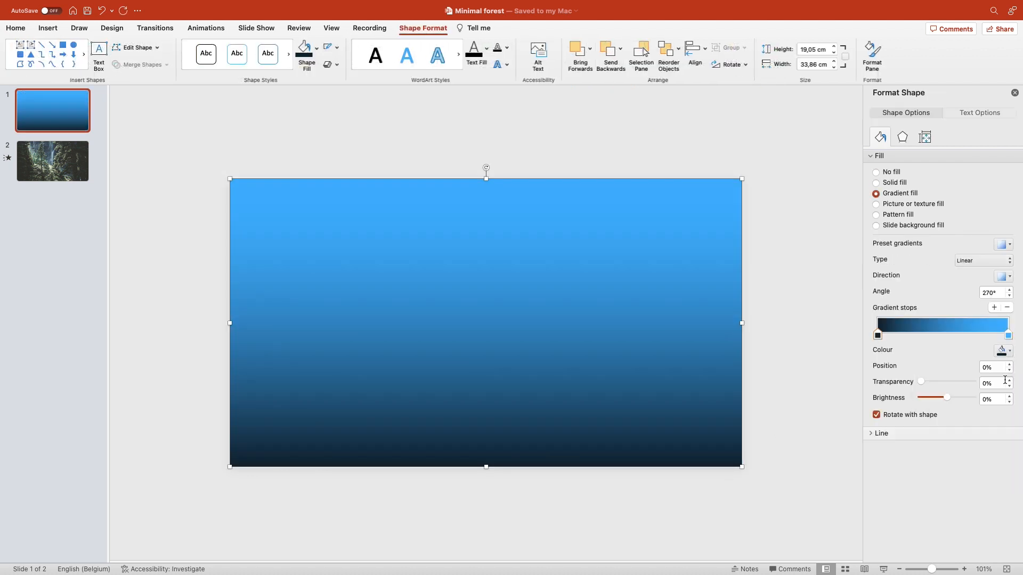
# Make slide 1's gradient overlay more transparent, then bring up slide 2's options in the slide list.
pyautogui.click(1002, 336)
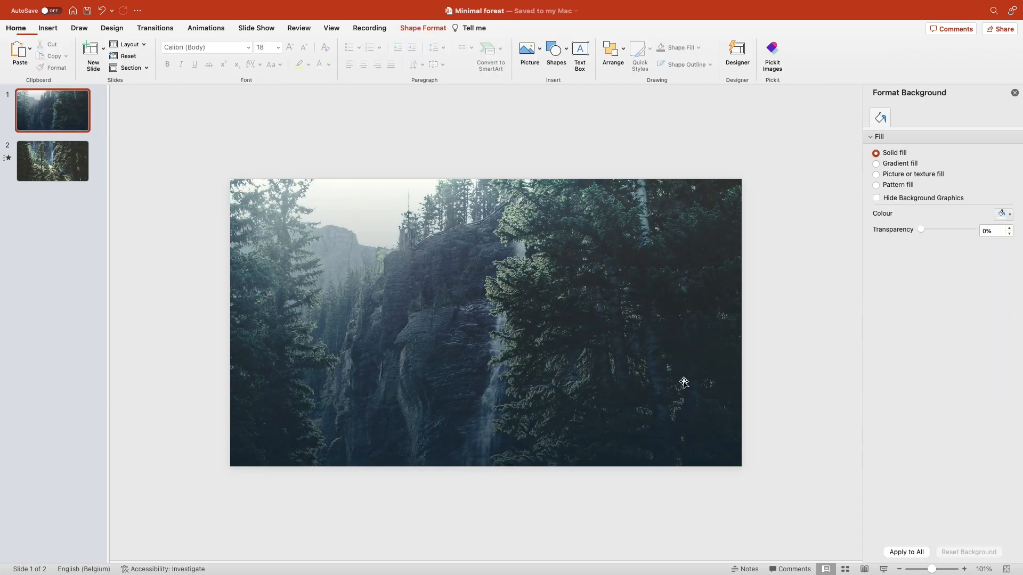
pyautogui.click(52, 161)
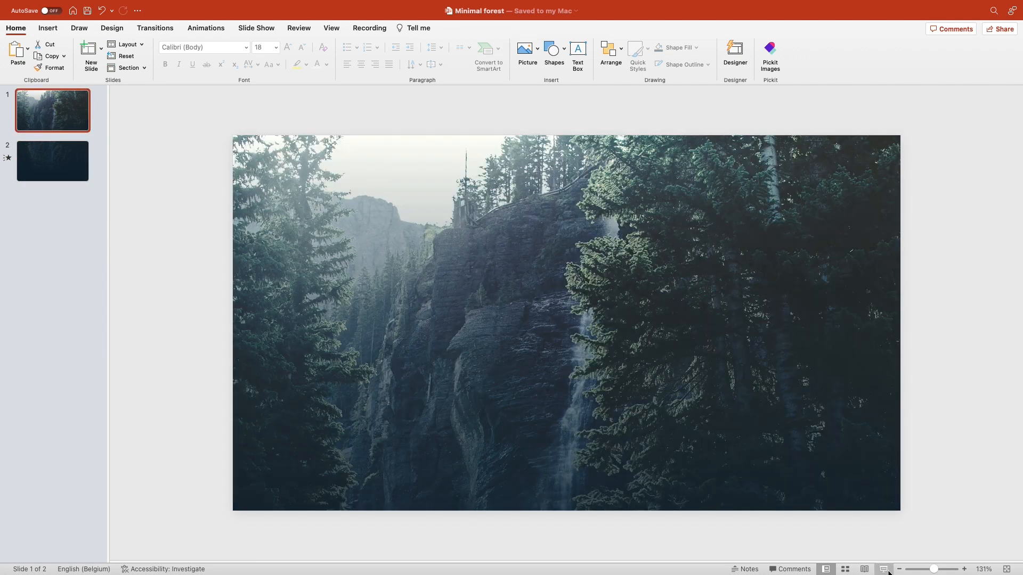
pyautogui.rightClick(52, 161)
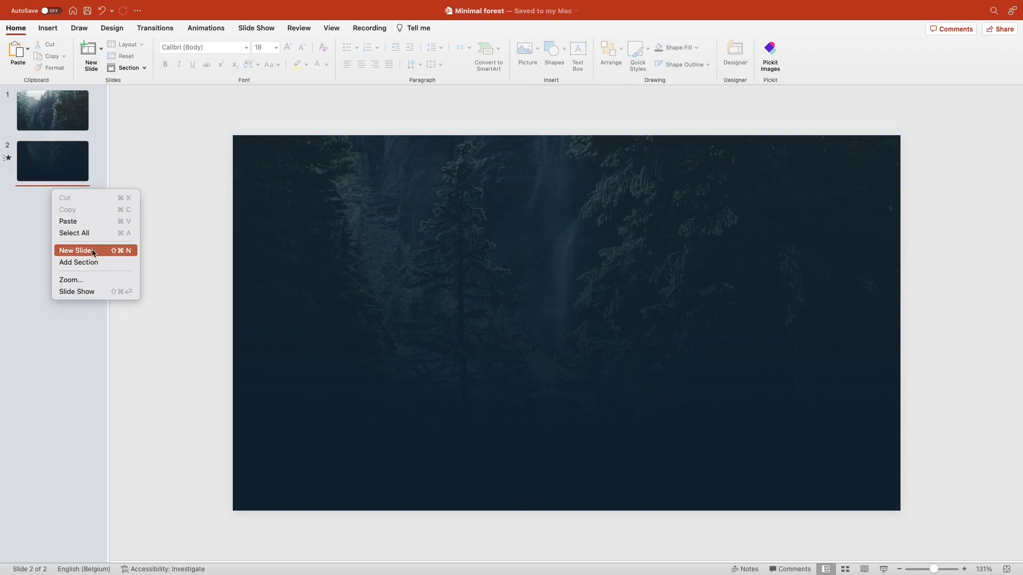
# Add slides with dark navy, misty forest overlay and forest photo backgrounds.
pyautogui.click(76, 250)
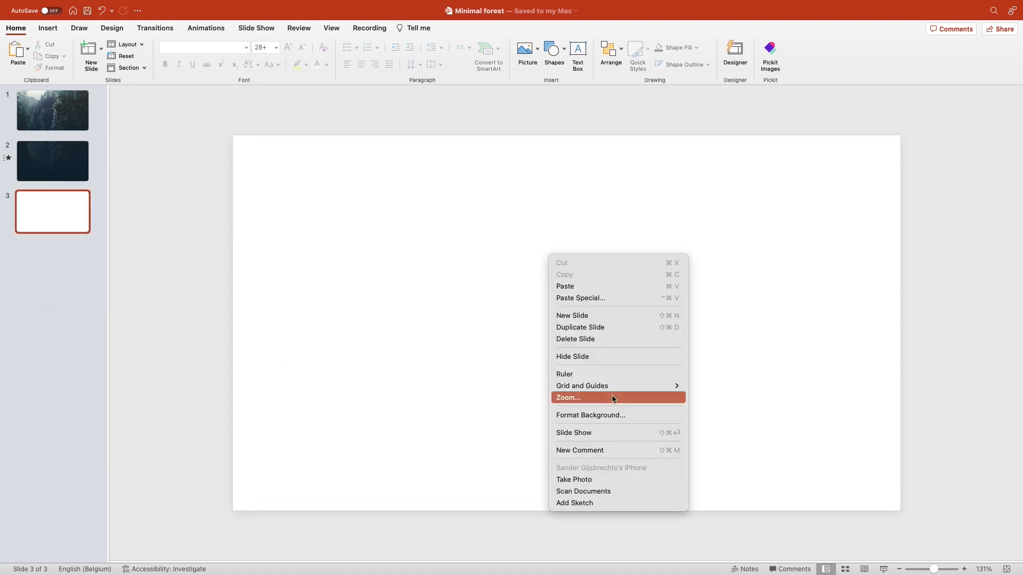
pyautogui.click(590, 415)
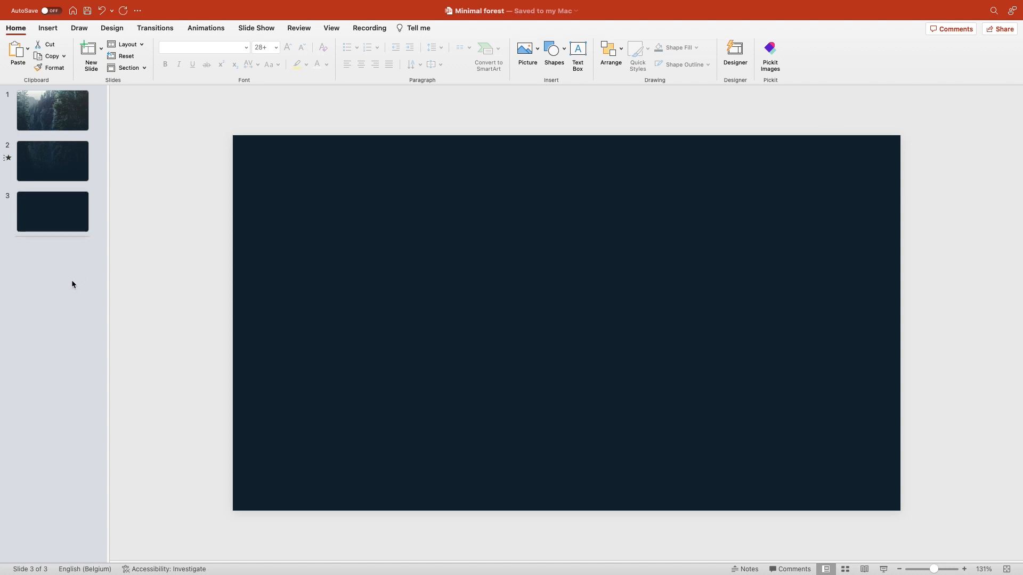
pyautogui.click(52, 110)
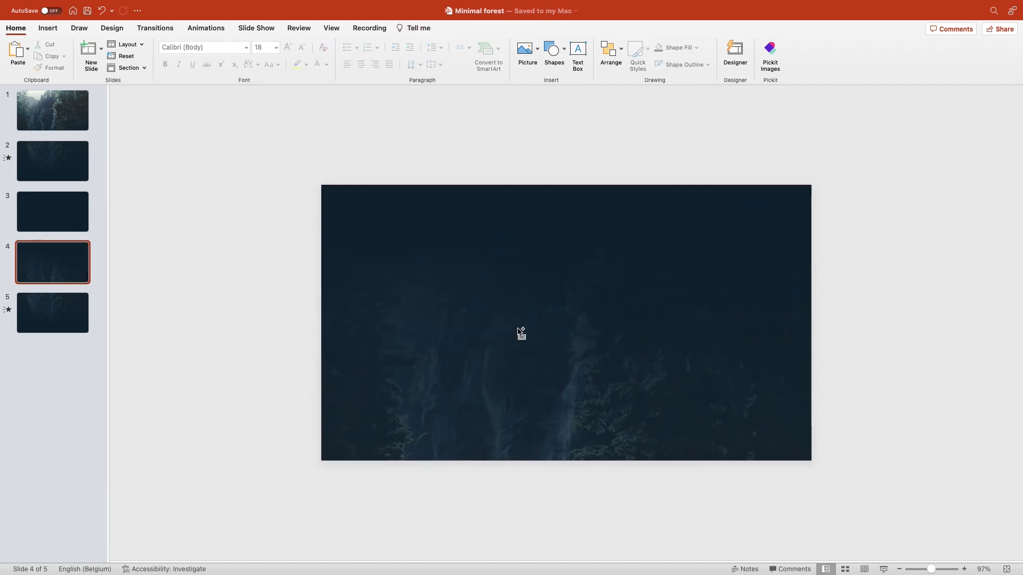
pyautogui.click(52, 312)
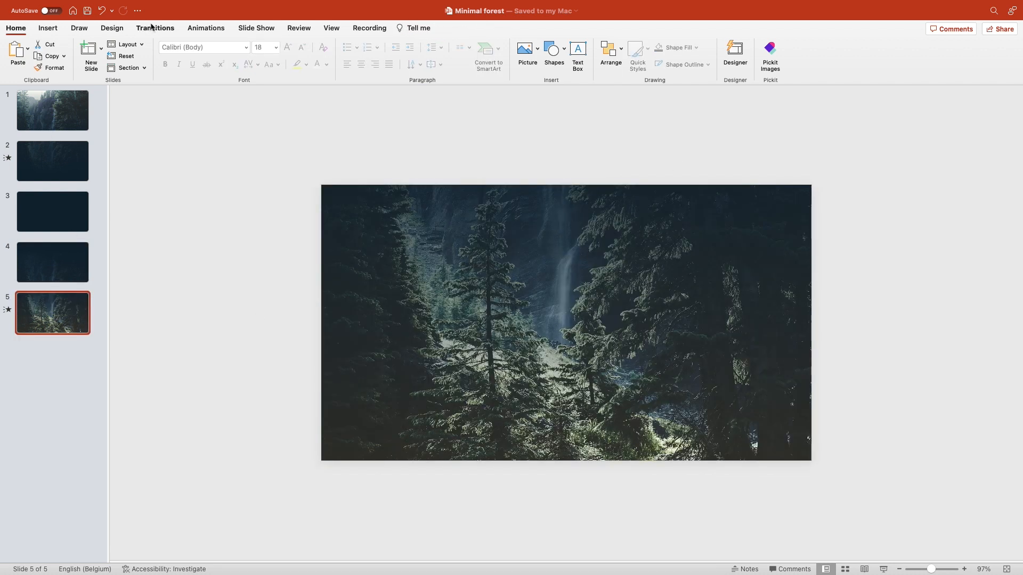
pyautogui.click(154, 28)
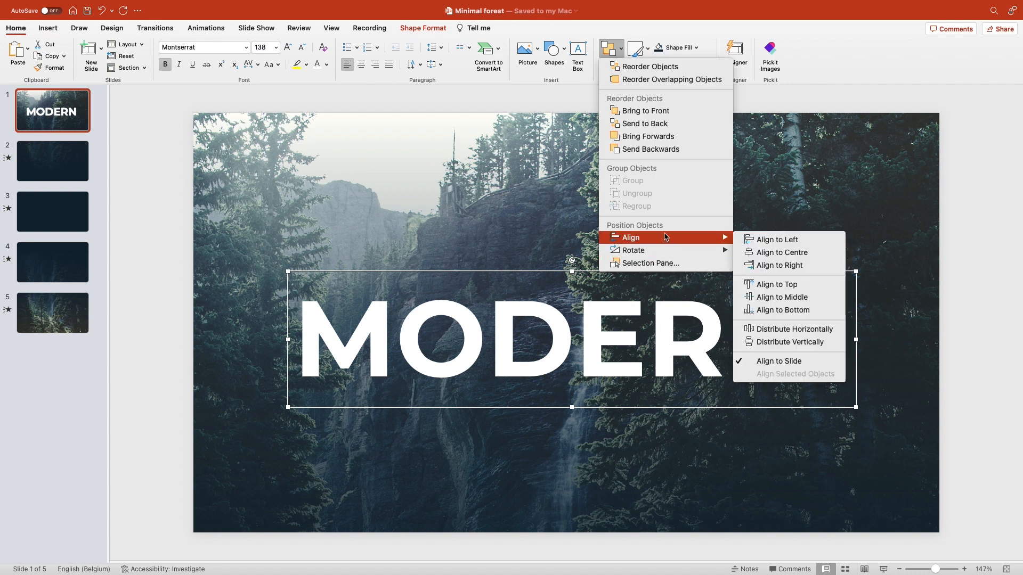
# Centre the MODERN title and add the word 'powerpoint' in Brush Script MT.
pyautogui.click(779, 253)
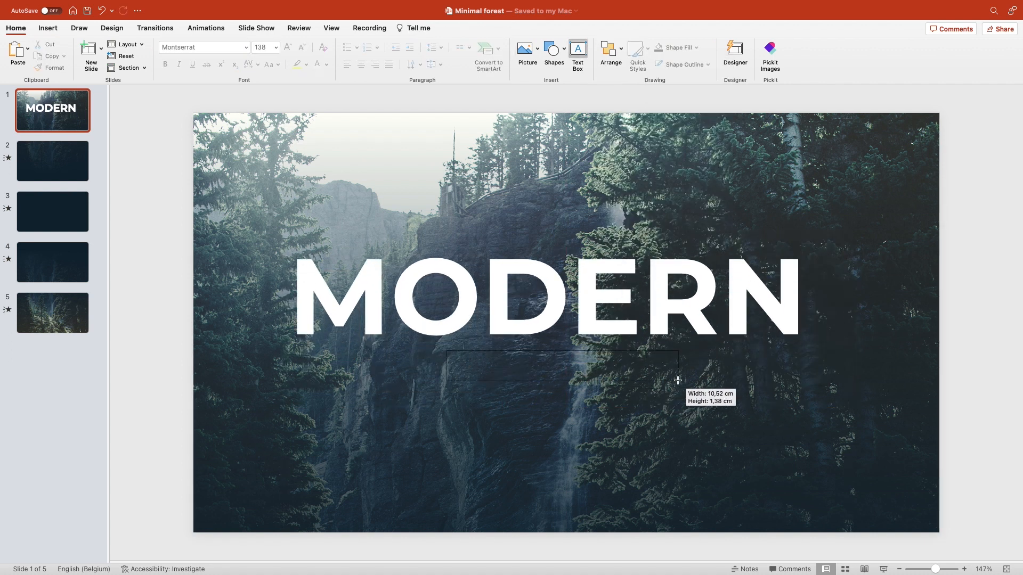
pyautogui.write('powerpoint')
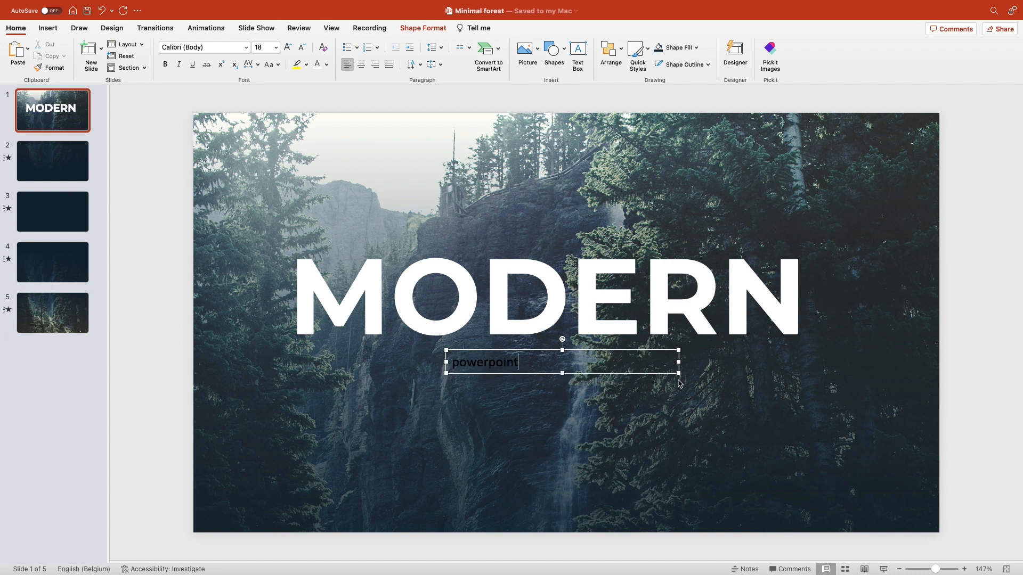
pyautogui.click(244, 47)
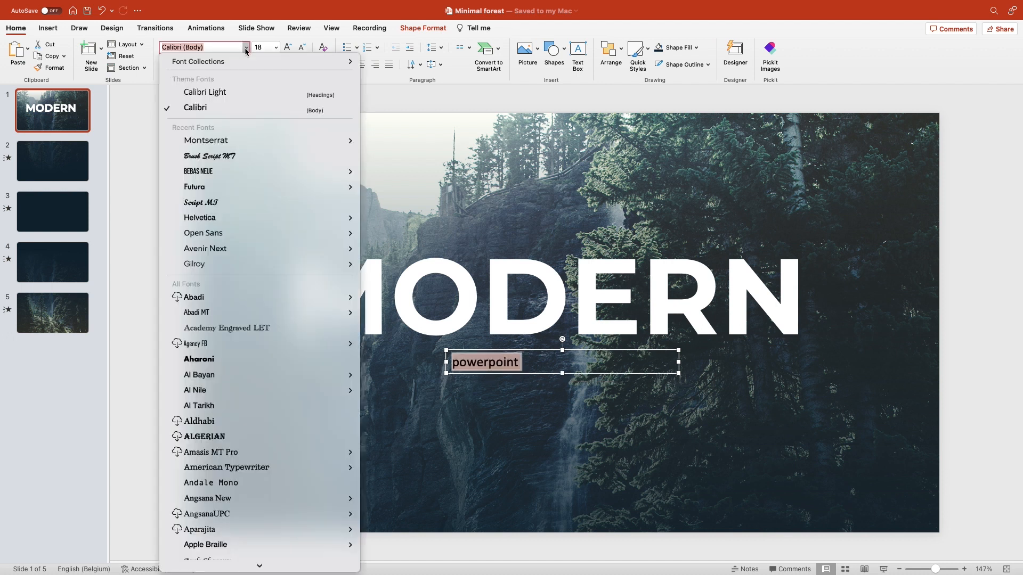
pyautogui.click(210, 156)
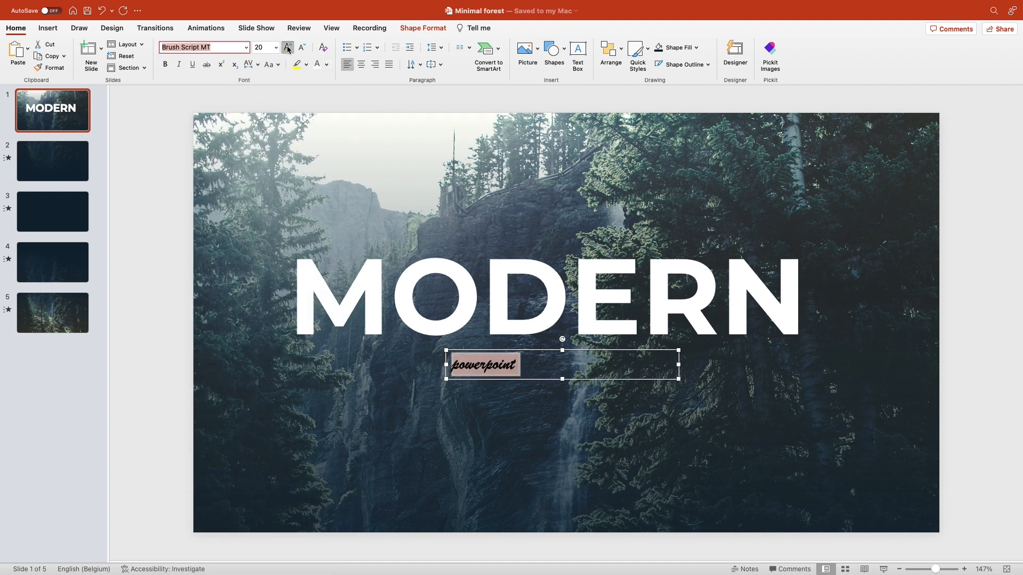
# Size 'powerpoint' to 80, place it under MODERN, and colour it green.
pyautogui.write('80')
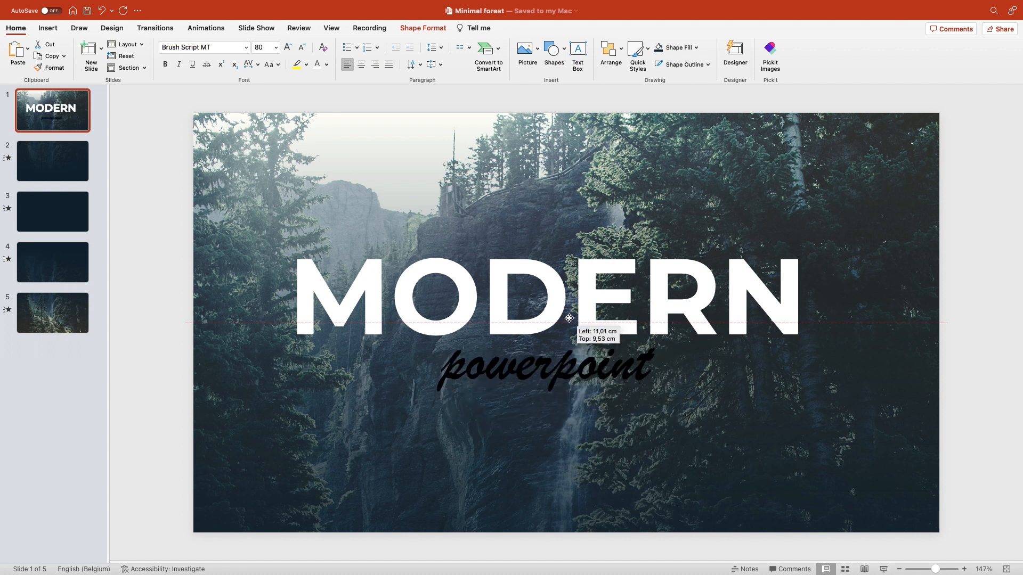
pyautogui.click(326, 64)
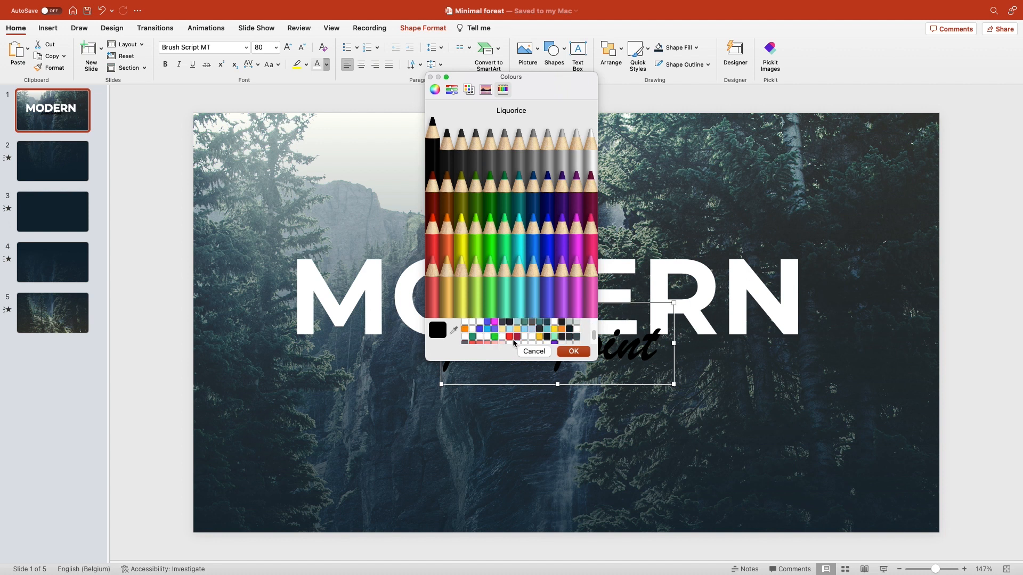
pyautogui.click(572, 351)
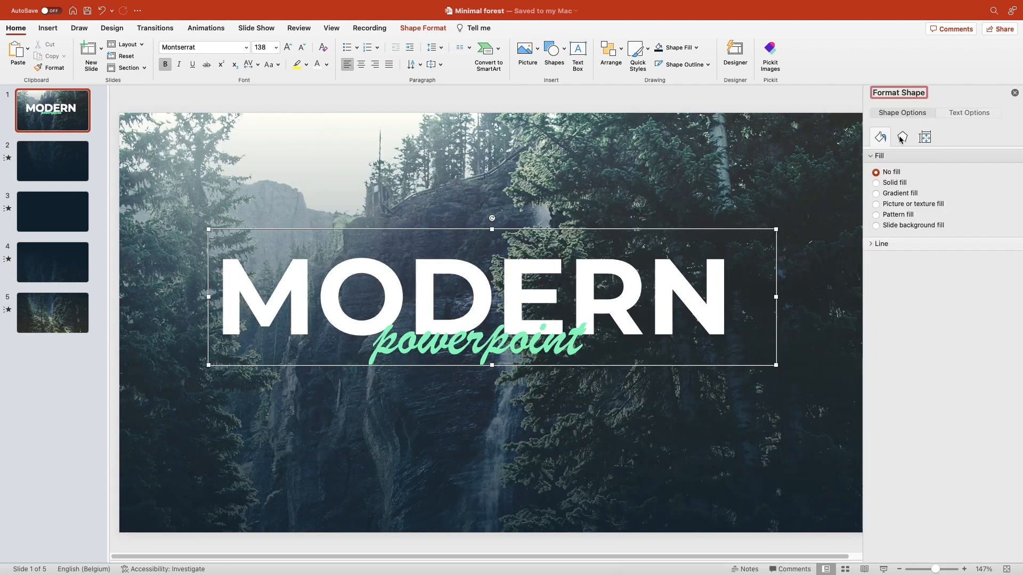
pyautogui.click(902, 137)
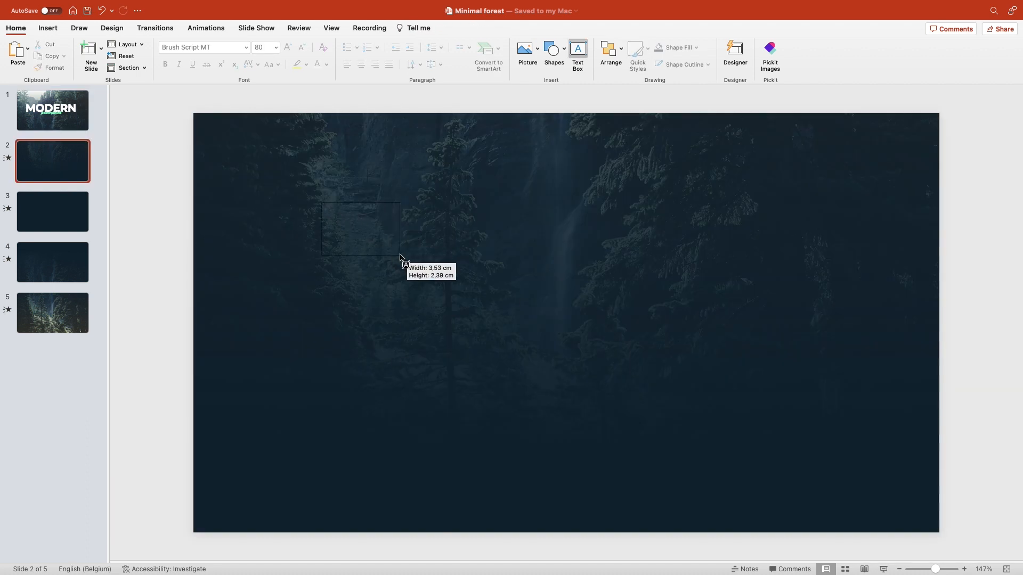
# Make the 01 number partly transparent and shrink the body paragraph's font size.
pyautogui.write('m')
pyautogui.write('01')
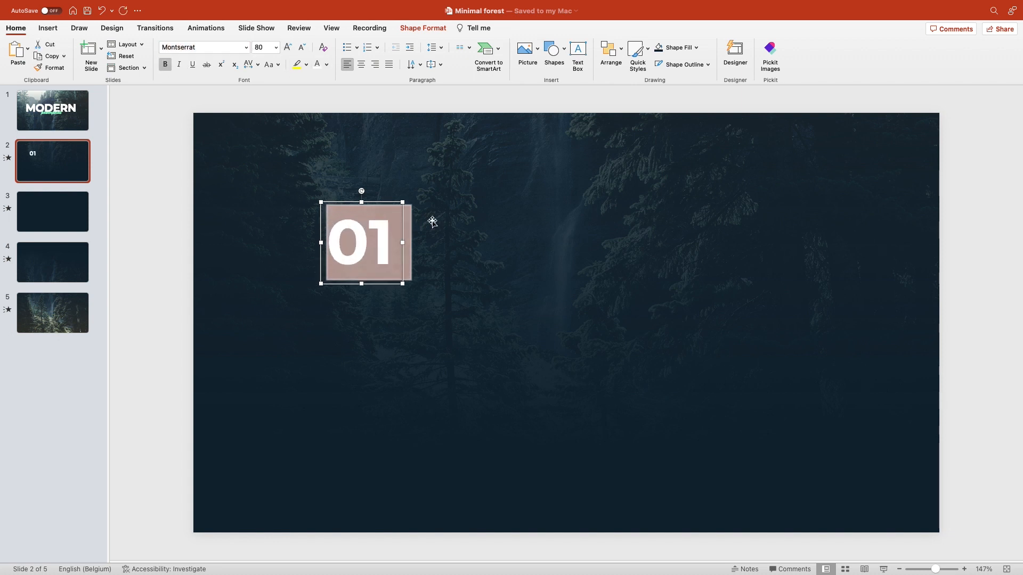
pyautogui.rightClick(362, 241)
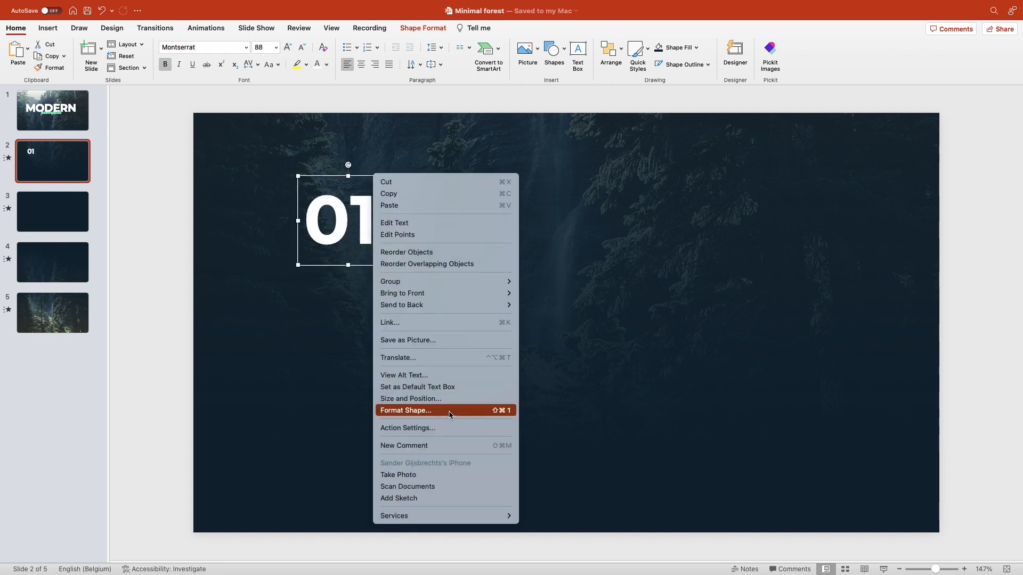
pyautogui.click(405, 410)
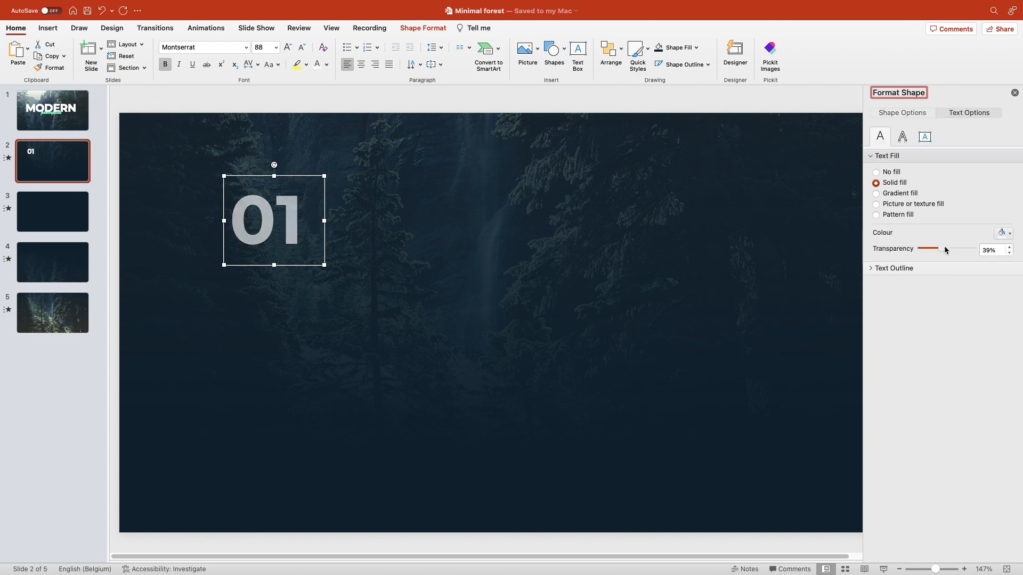
pyautogui.click(1015, 92)
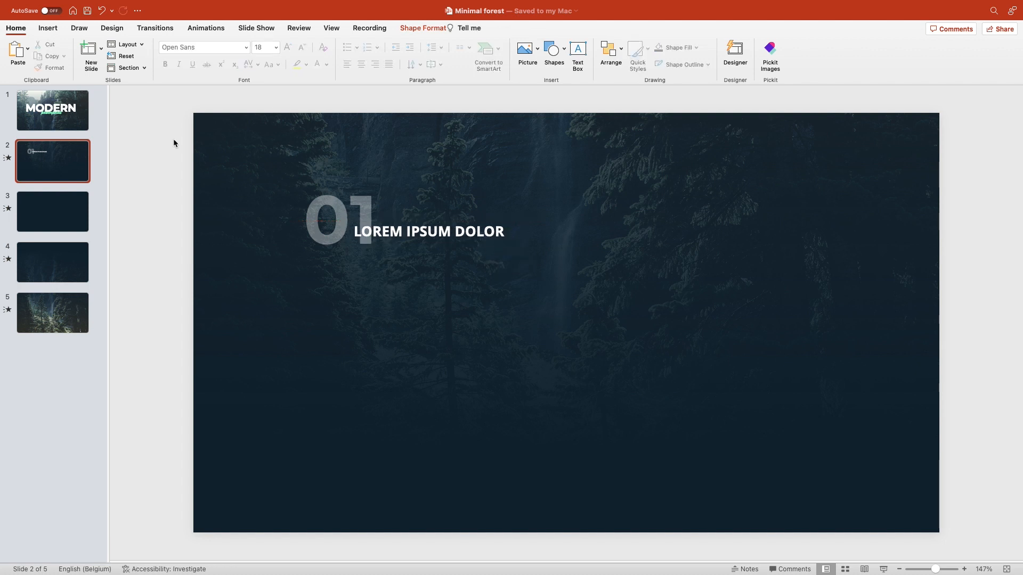
pyautogui.moveTo(352, 269); pyautogui.dragTo(584, 372)
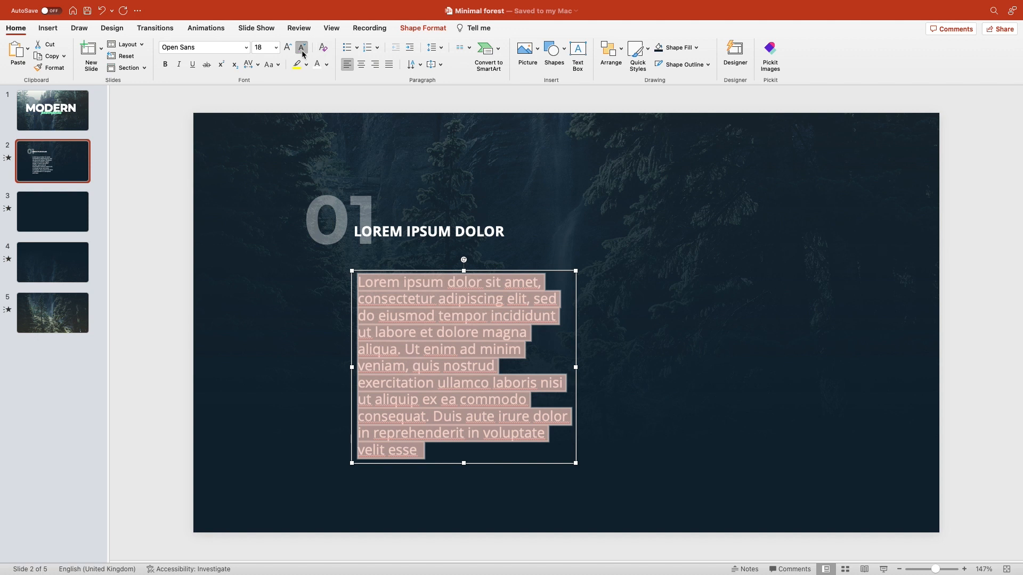
pyautogui.click(301, 47)
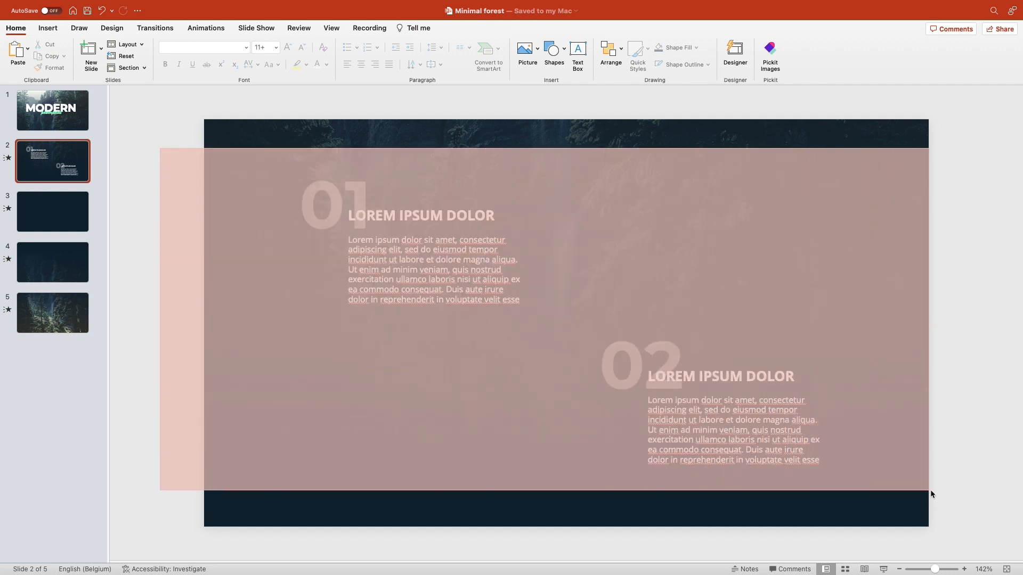
# View slide 3 with sections 03 and 04, then return to slide 2.
pyautogui.click(52, 212)
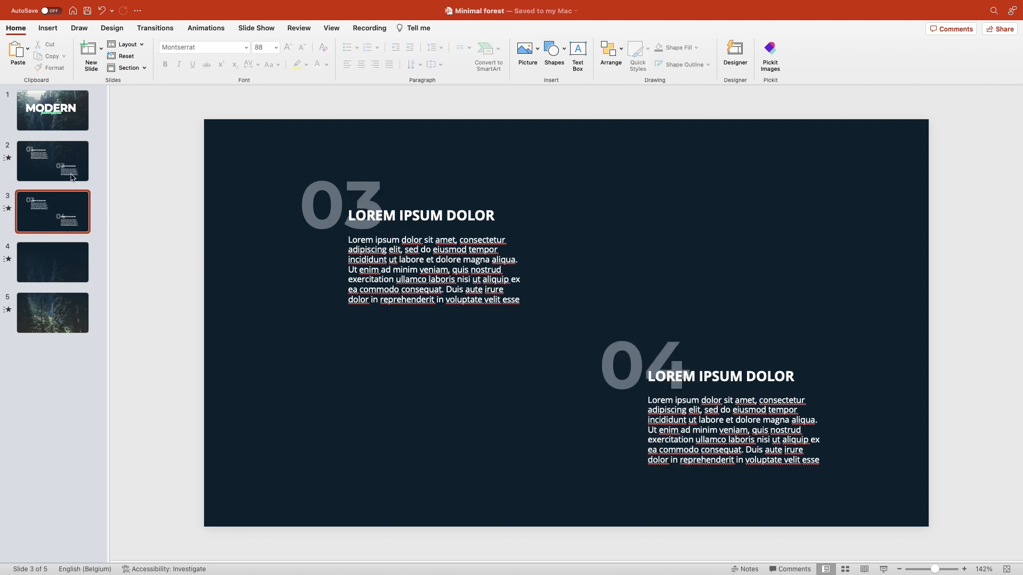
pyautogui.click(52, 160)
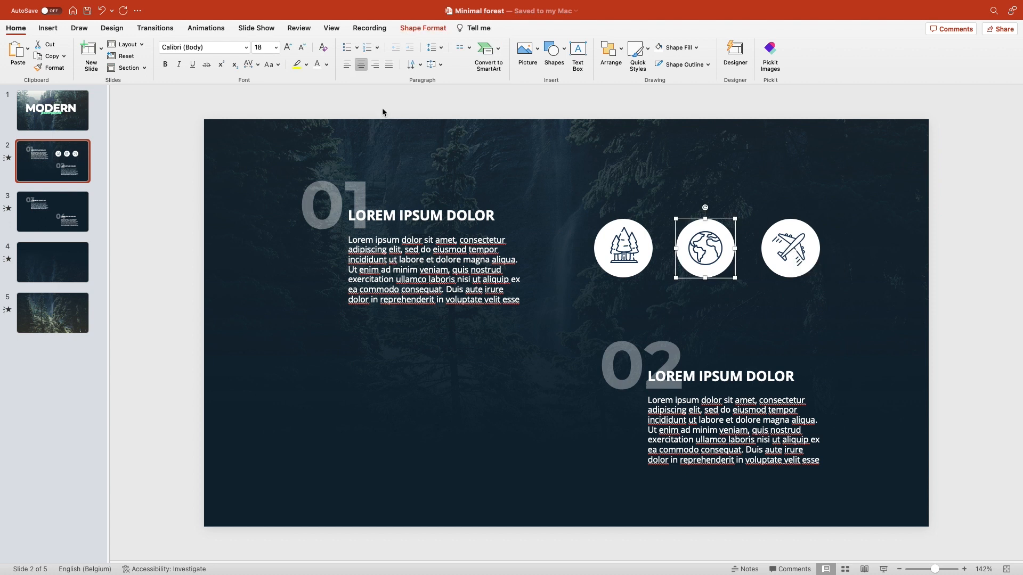
# Fill the globe circle light blue and draw rectangle bars for the chart.
pyautogui.click(704, 247)
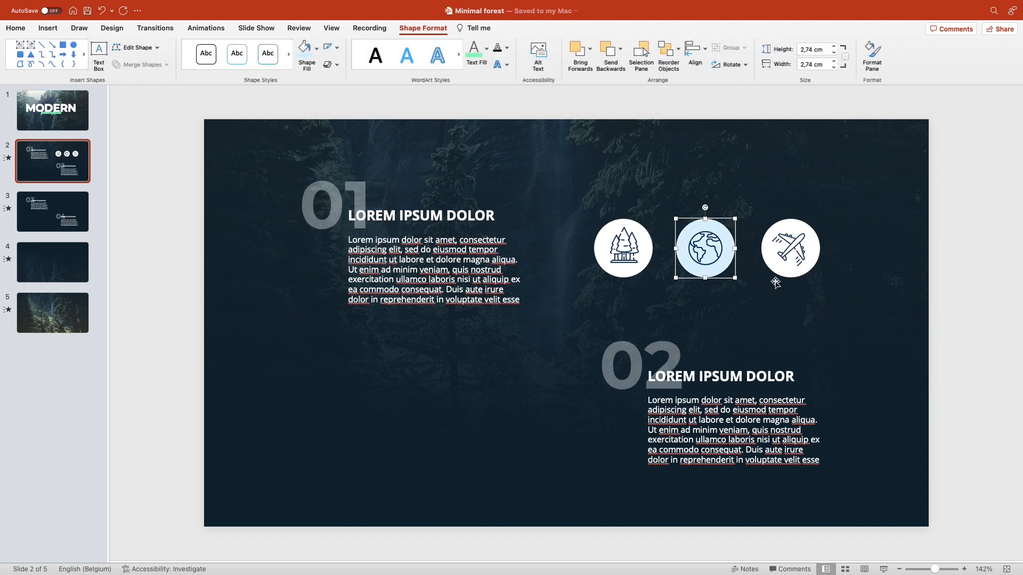
pyautogui.click(402, 345)
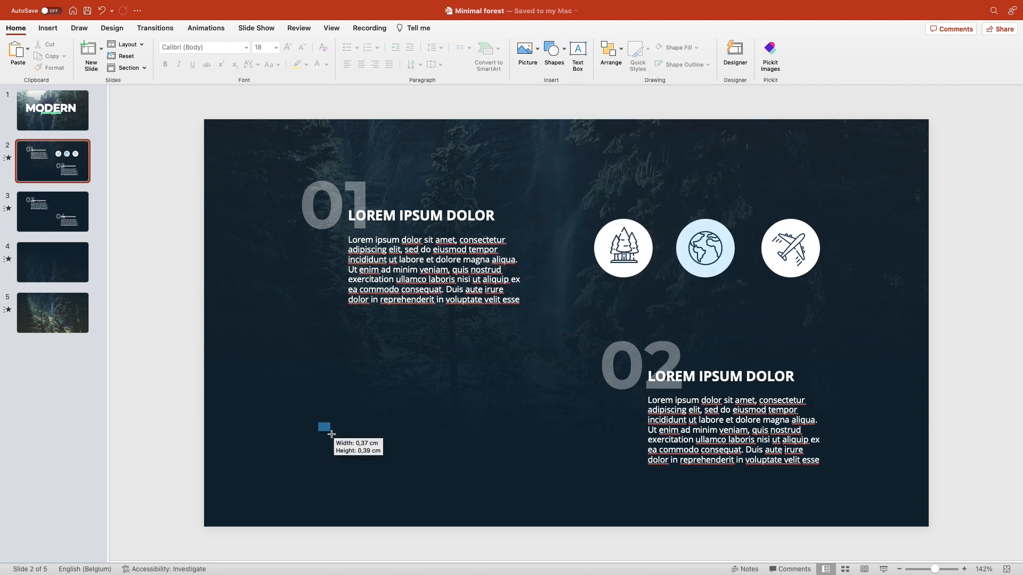
pyautogui.moveTo(325, 427); pyautogui.dragTo(337, 441)
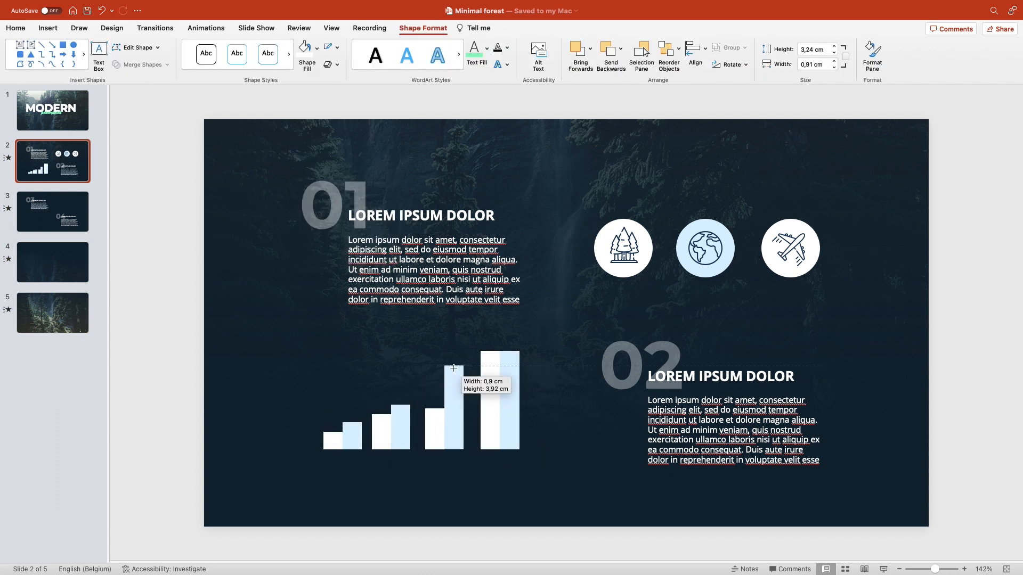
pyautogui.moveTo(453, 367); pyautogui.dragTo(532, 447)
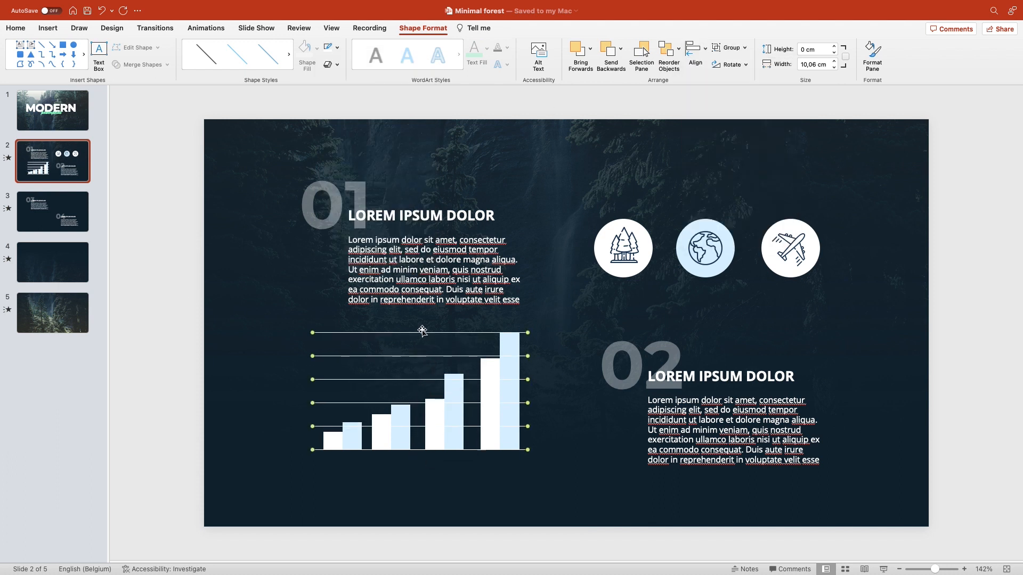
# Set the chart gridlines' line transparency to about 86%.
pyautogui.rightClick(421, 332)
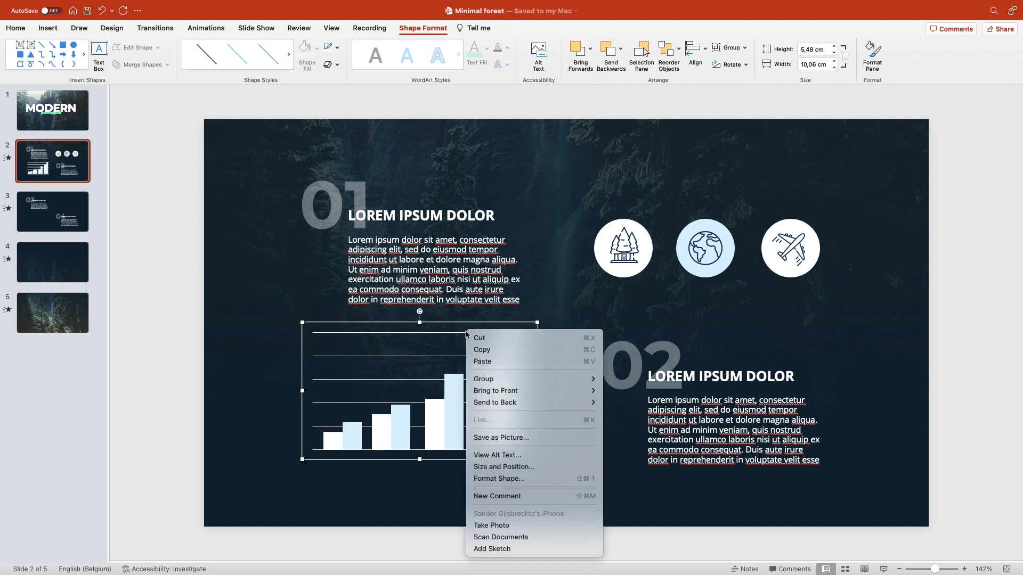
pyautogui.click(498, 478)
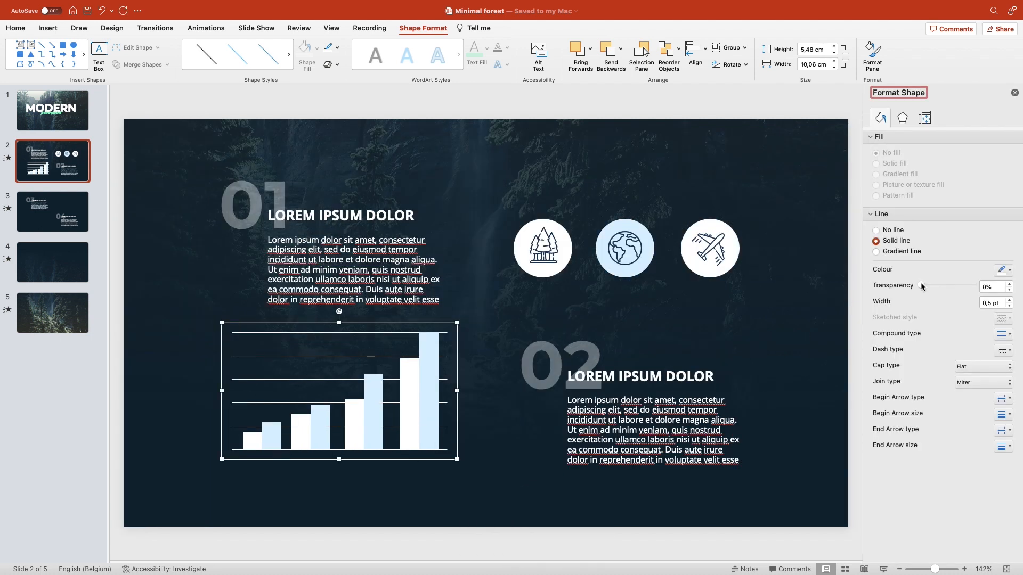
pyautogui.moveTo(921, 285); pyautogui.dragTo(968, 285)
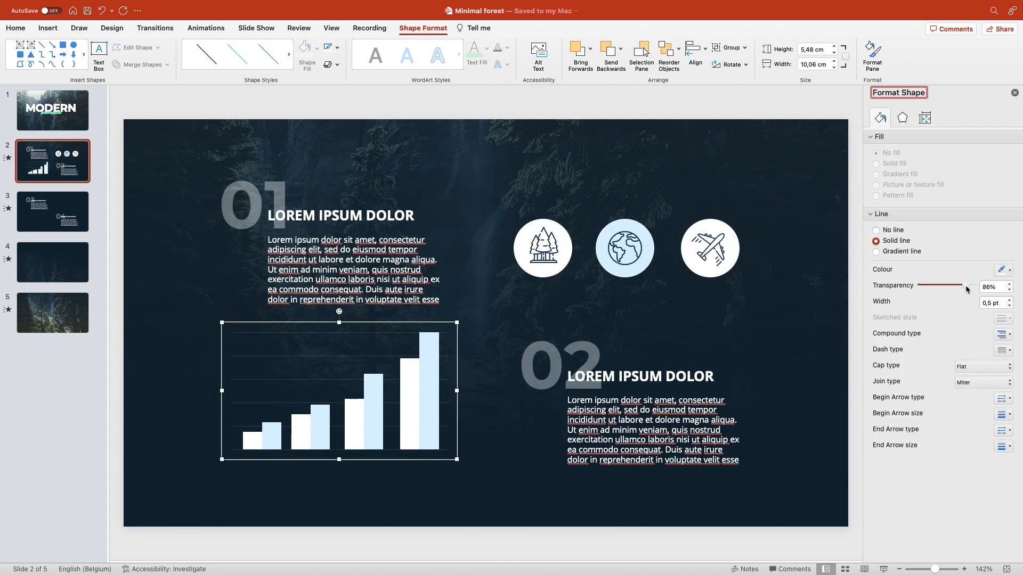
pyautogui.click(192, 497)
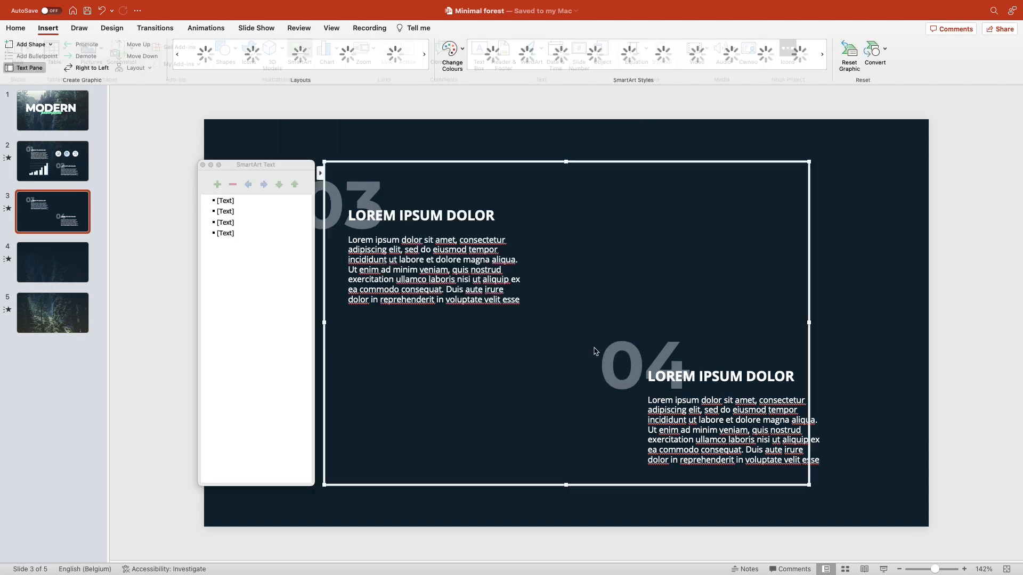
# Label the SmartArt Project 1–4 and insert a 2-D pie chart with adjusted slice outlines.
pyautogui.click(349, 55)
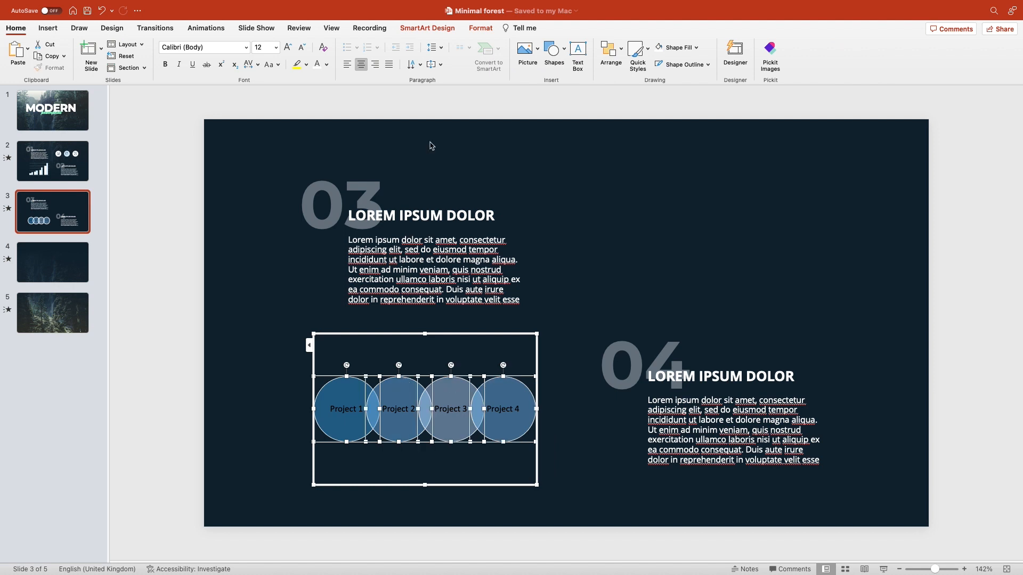
pyautogui.click(374, 47)
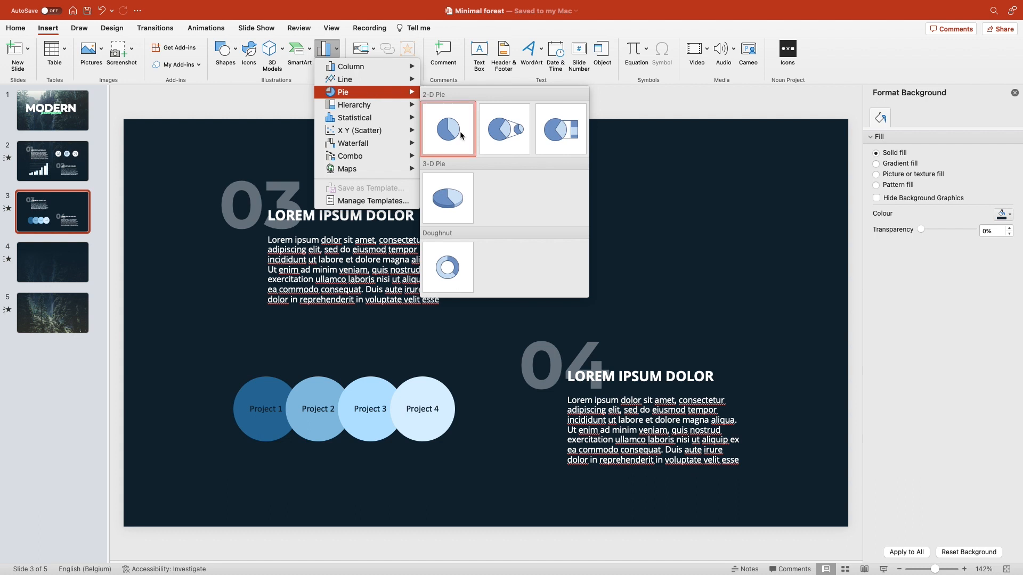
pyautogui.click(448, 128)
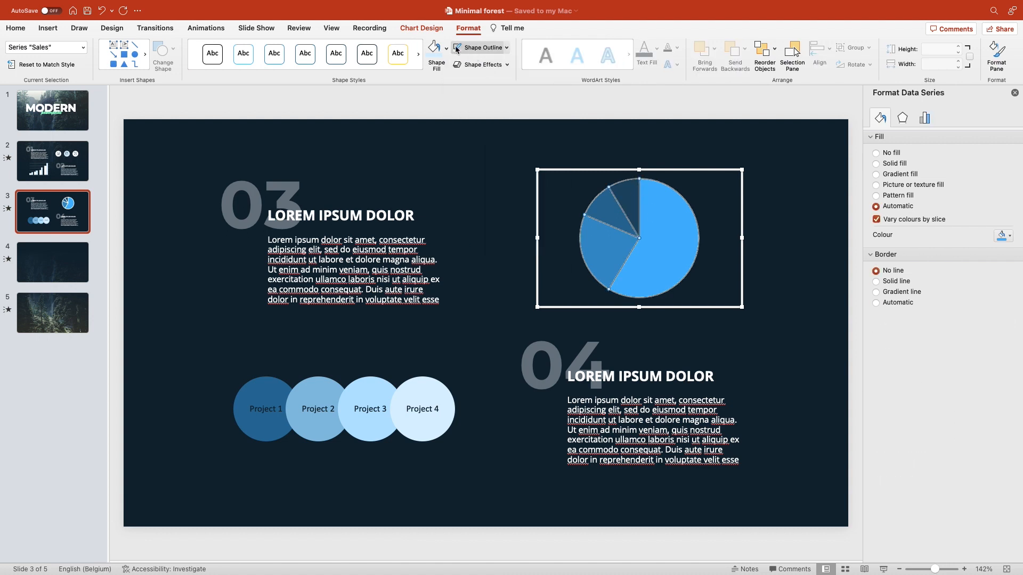
pyautogui.click(435, 52)
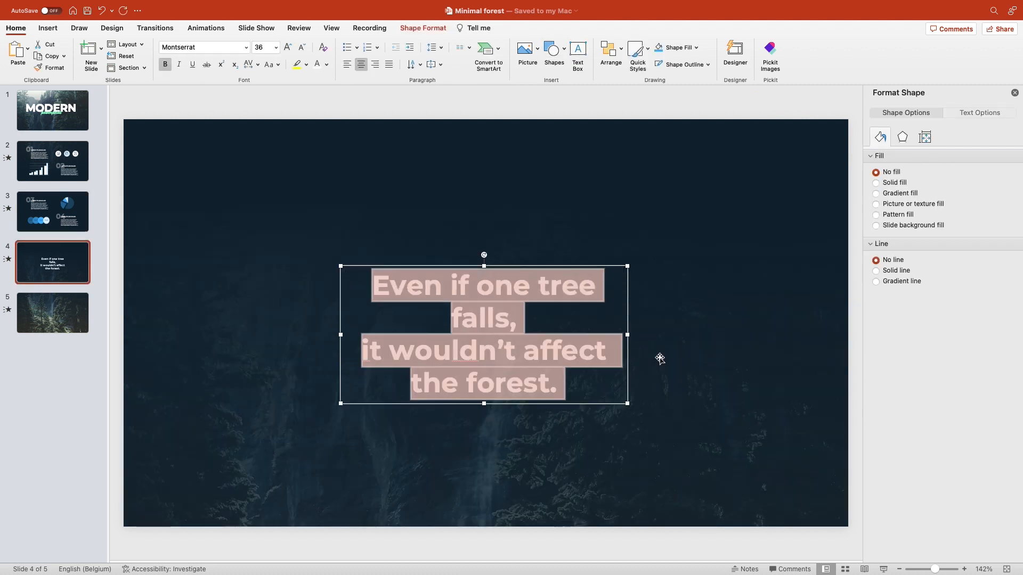
# Place the closing quotation mark after the slide 4 quote, then move to the final slide.
pyautogui.click(286, 47)
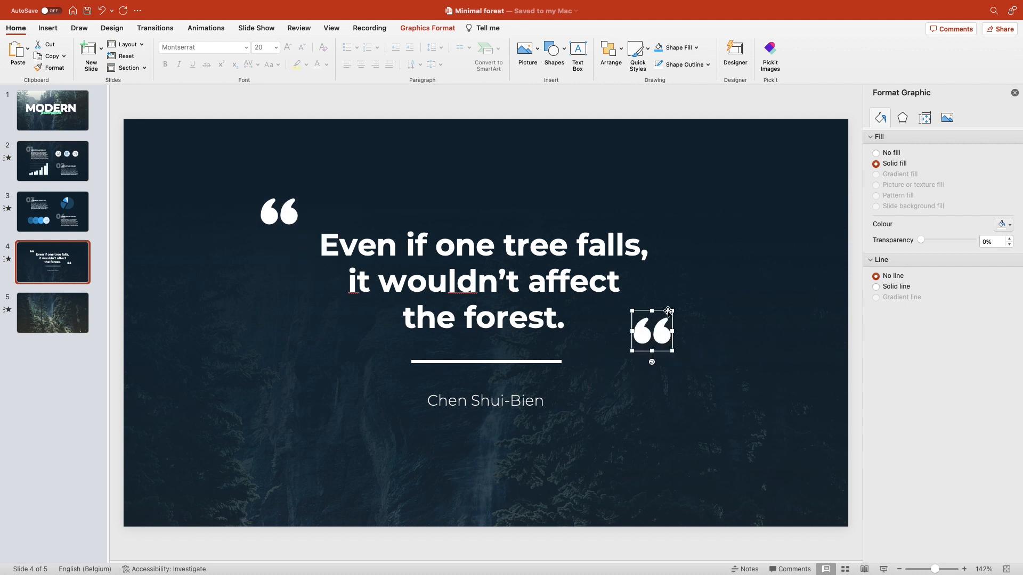
pyautogui.moveTo(652, 329); pyautogui.dragTo(656, 332)
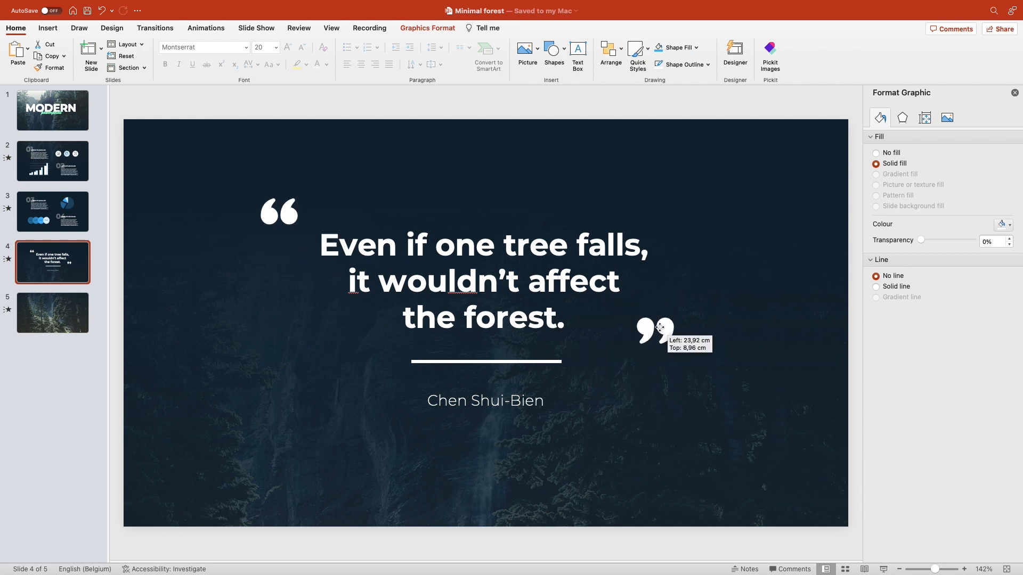
pyautogui.click(52, 110)
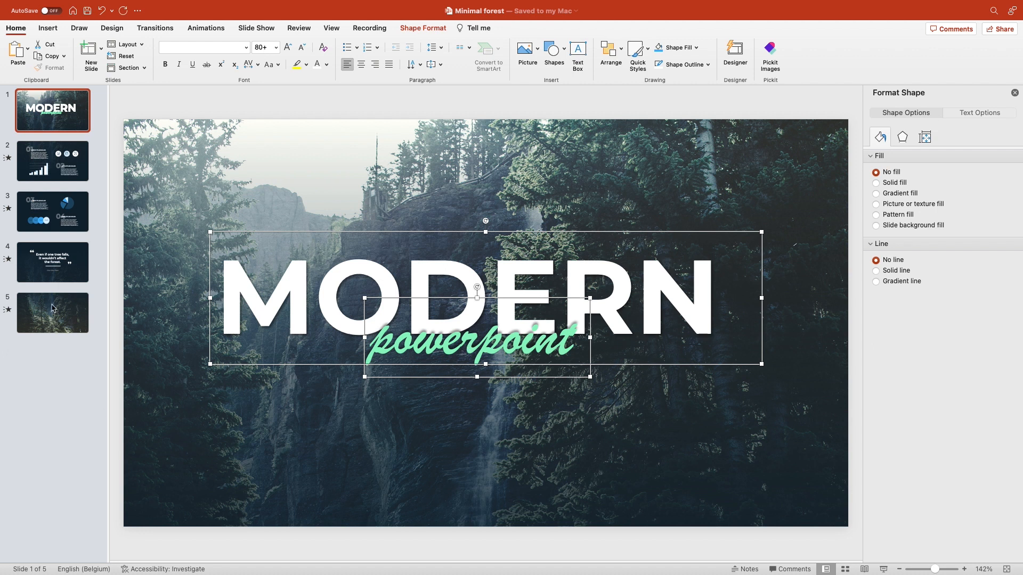
pyautogui.click(52, 313)
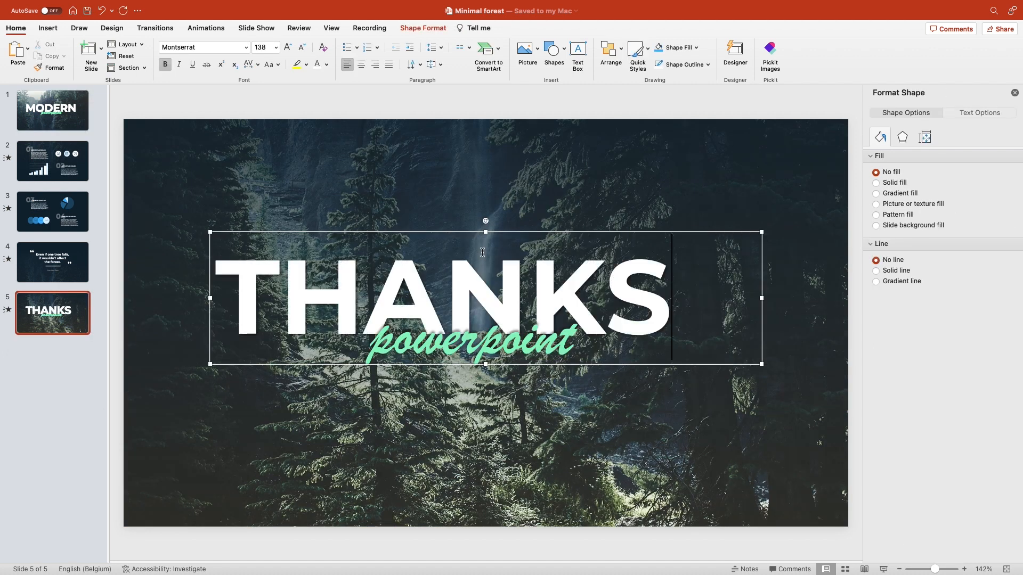